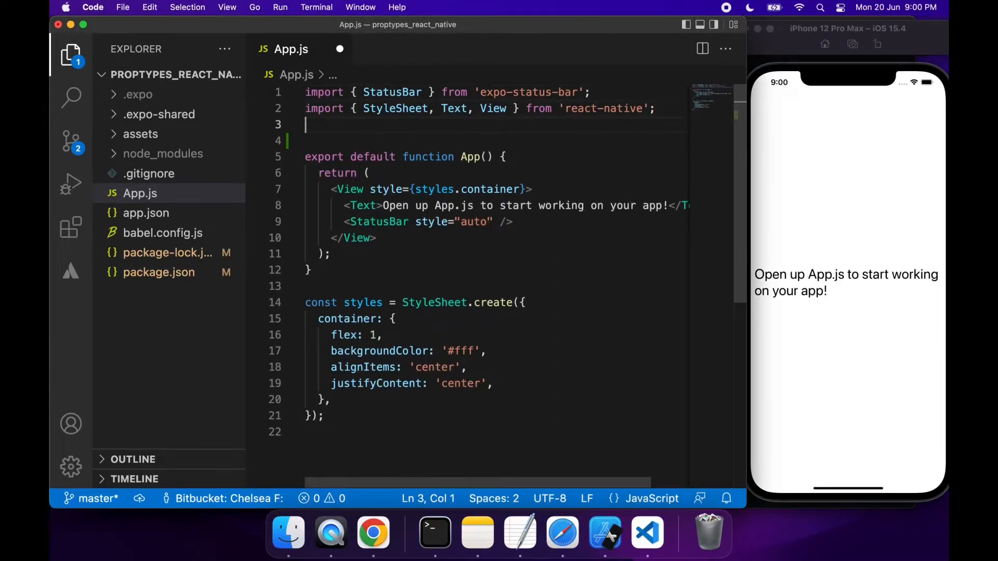
# Step: Add the line import PropTypes from 'prop-types'; beneath the existing imports
pyautogui.write('import')
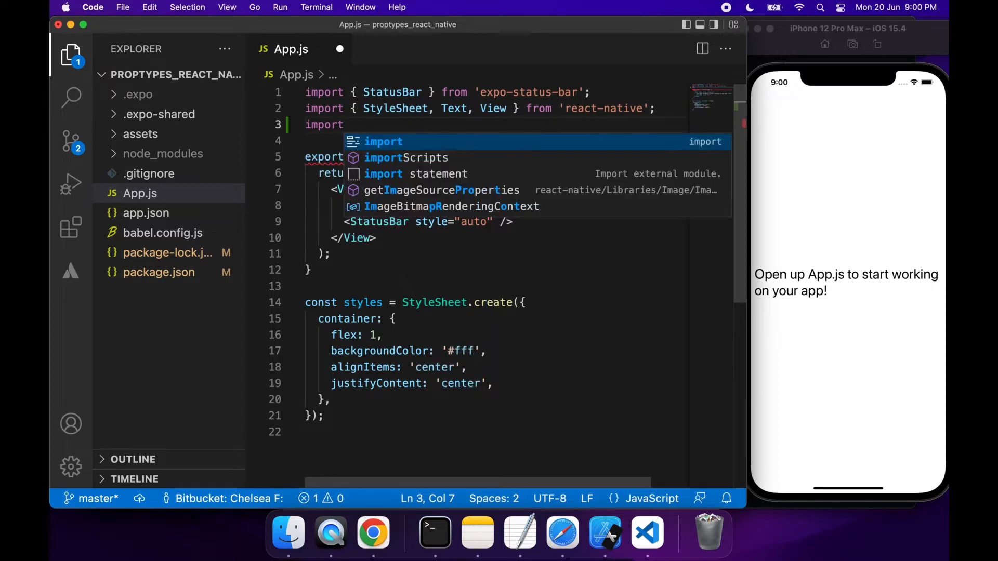
pyautogui.write('Pro')
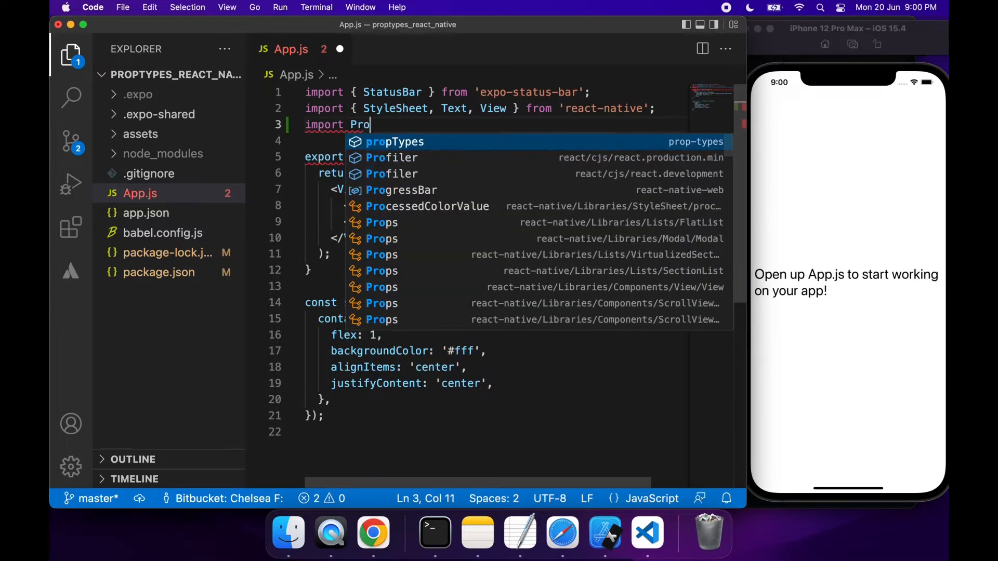
pyautogui.write('pTypes from')
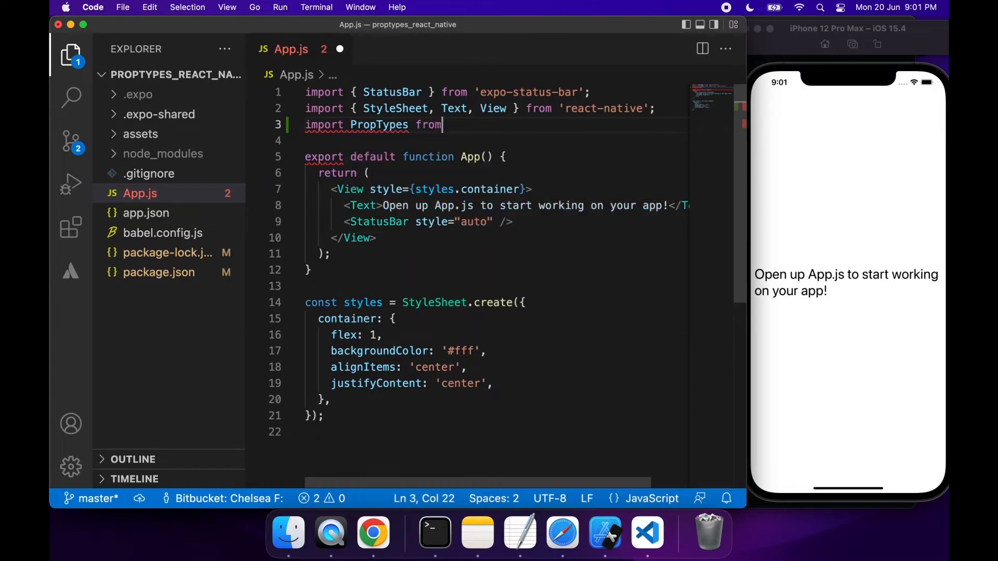
pyautogui.write("'prop-types';")
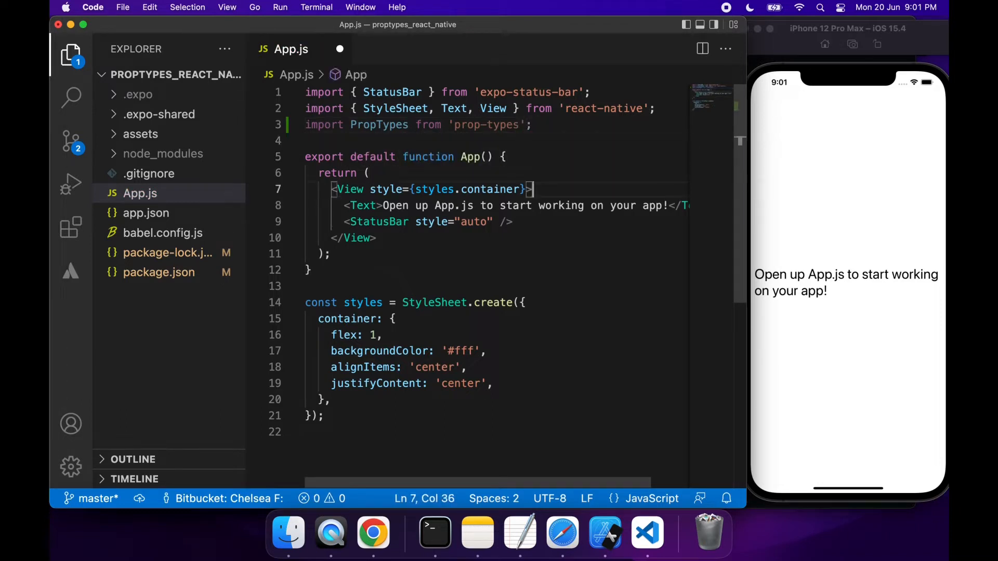
pyautogui.press('enter')
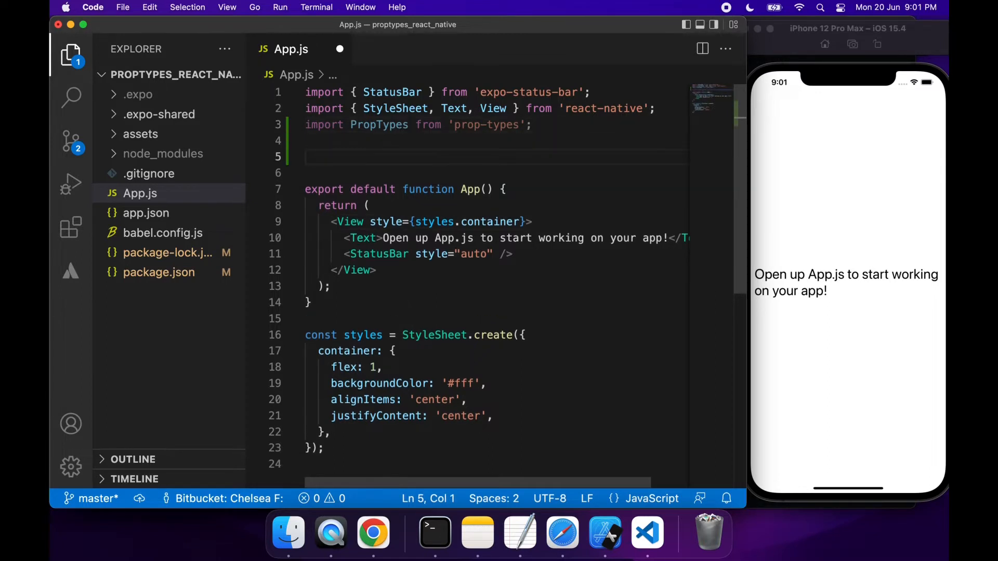
# Step: Write const Greeting = (props) => { return <Text>Hi {props.name}</Text>; }; on line 5
pyautogui.write('const')
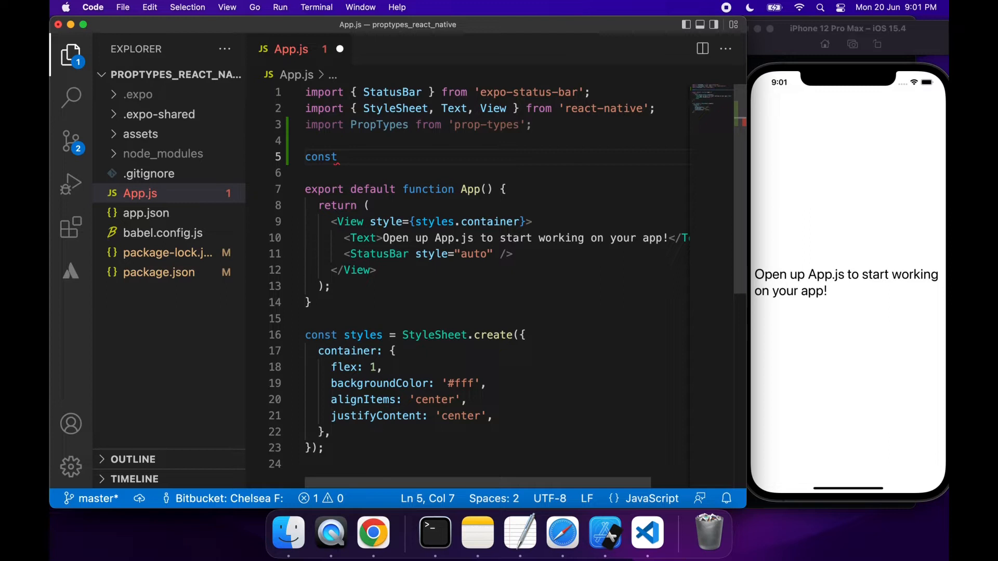
pyautogui.write('Greet')
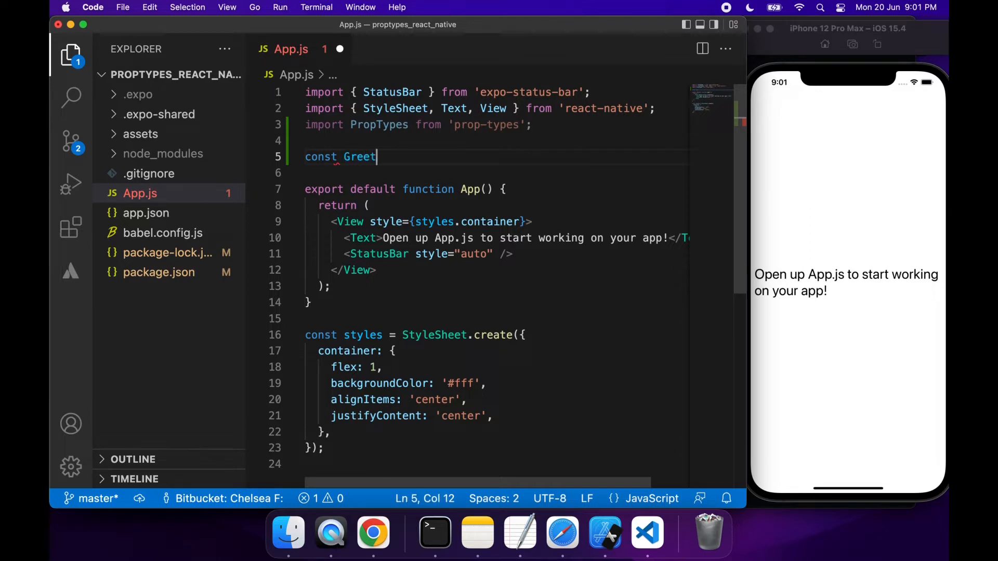
pyautogui.write('ing')
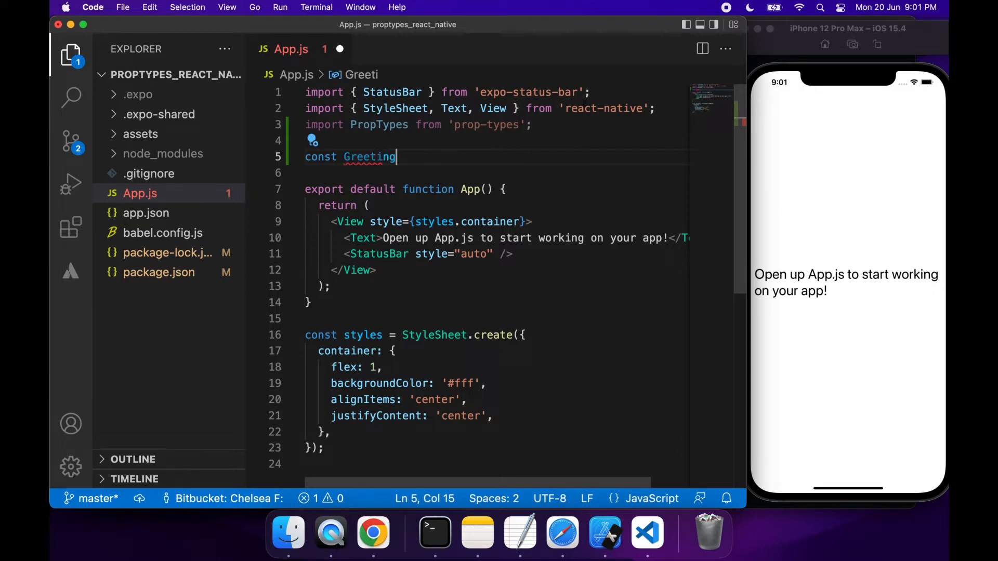
pyautogui.write('= ()')
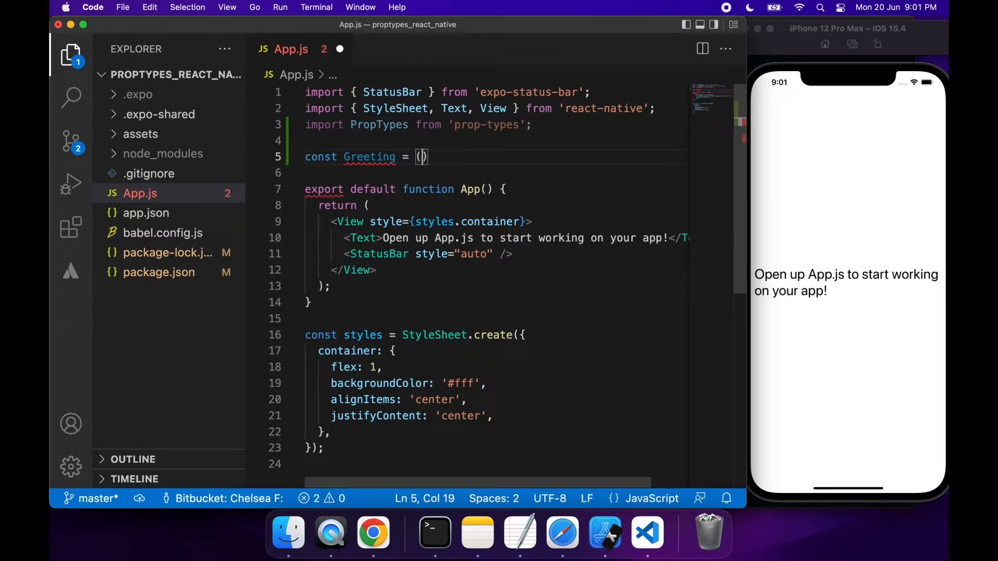
pyautogui.write('props')
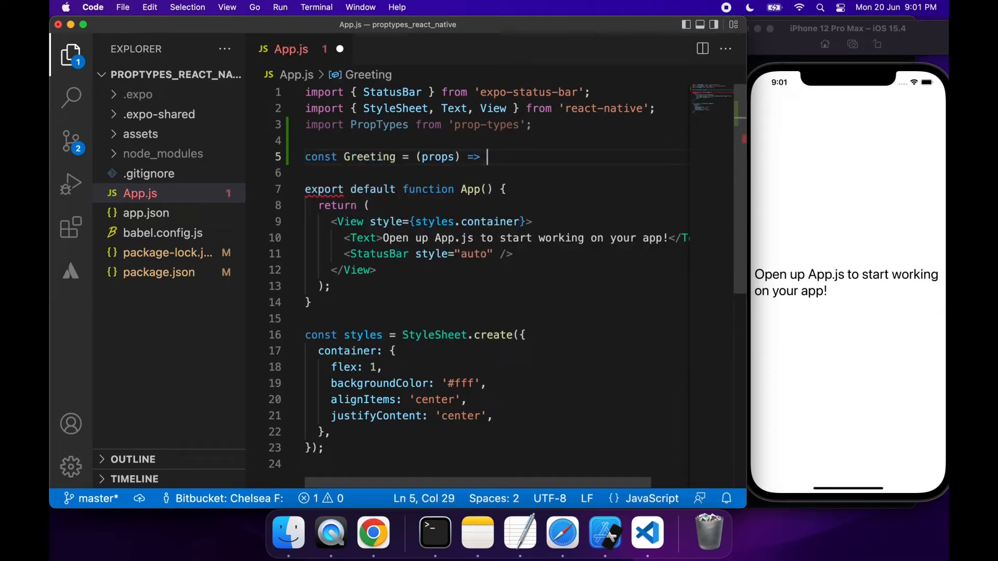
pyautogui.write('{')
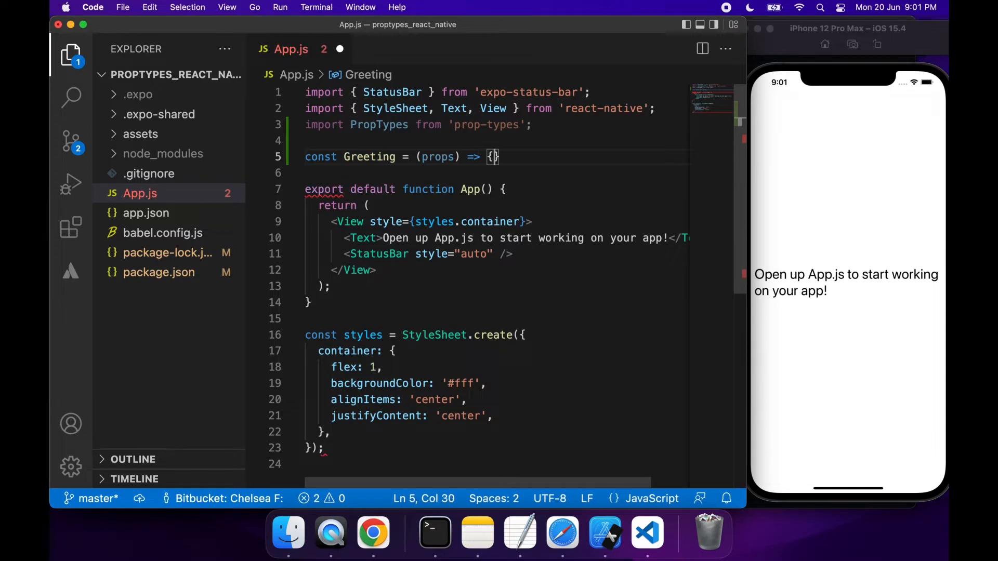
pyautogui.write('return')
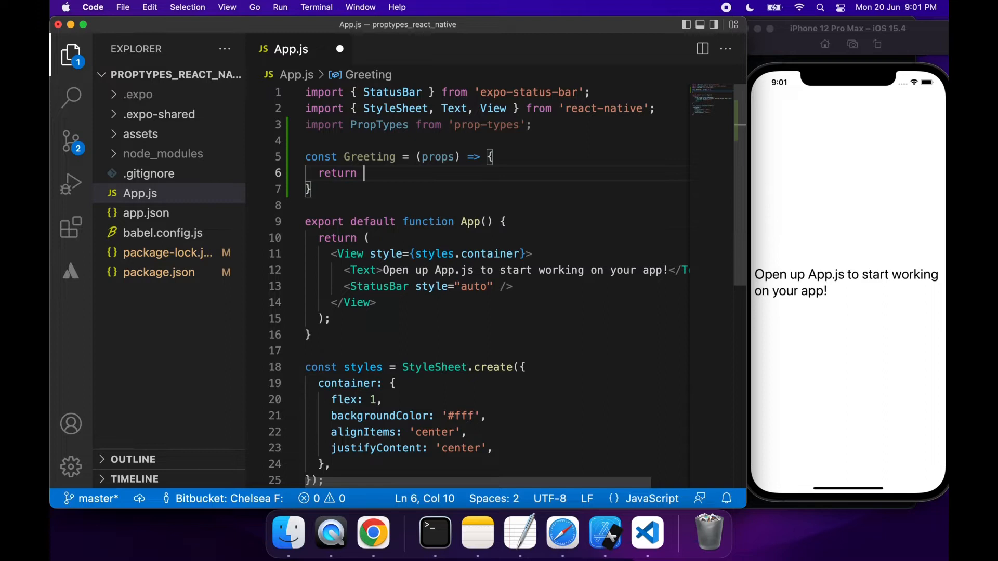
pyautogui.write('<Text></Text>')
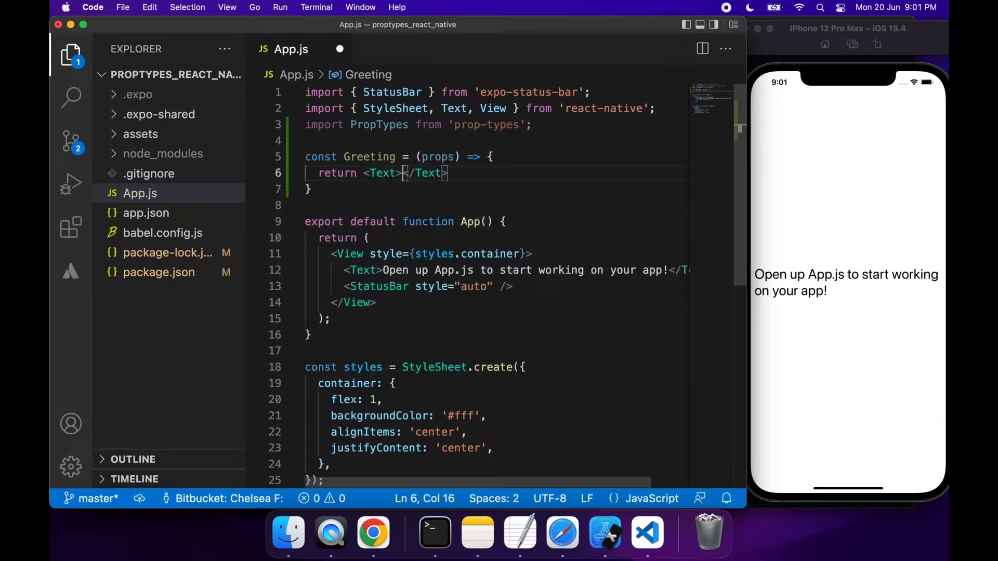
pyautogui.write('Hi {name')
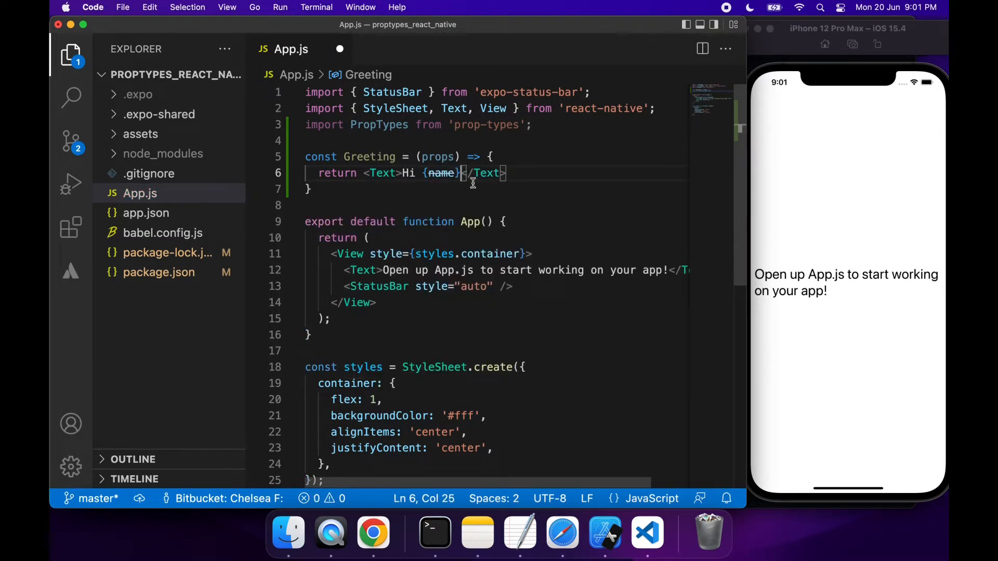
pyautogui.moveTo(441, 173)
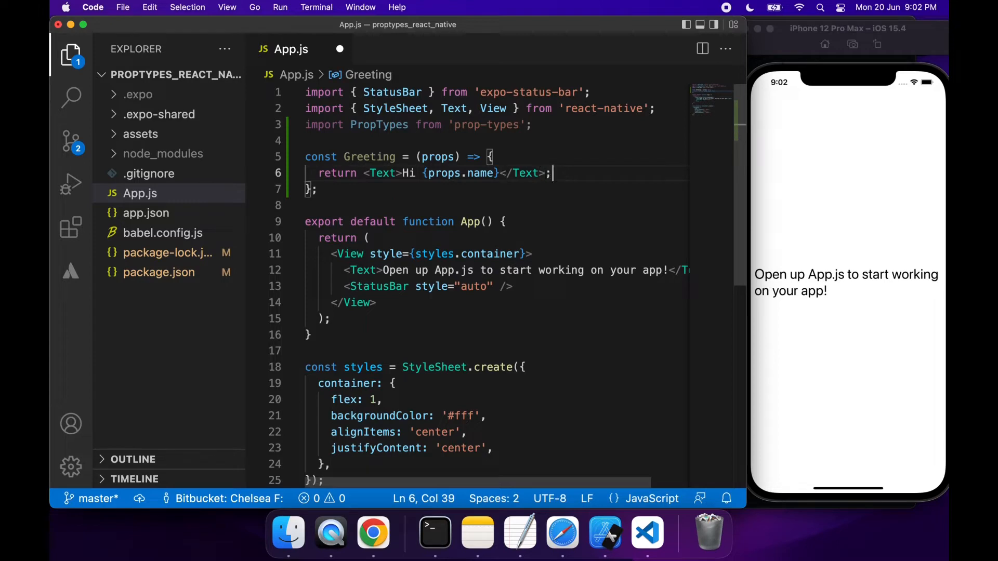
pyautogui.scroll(-3)
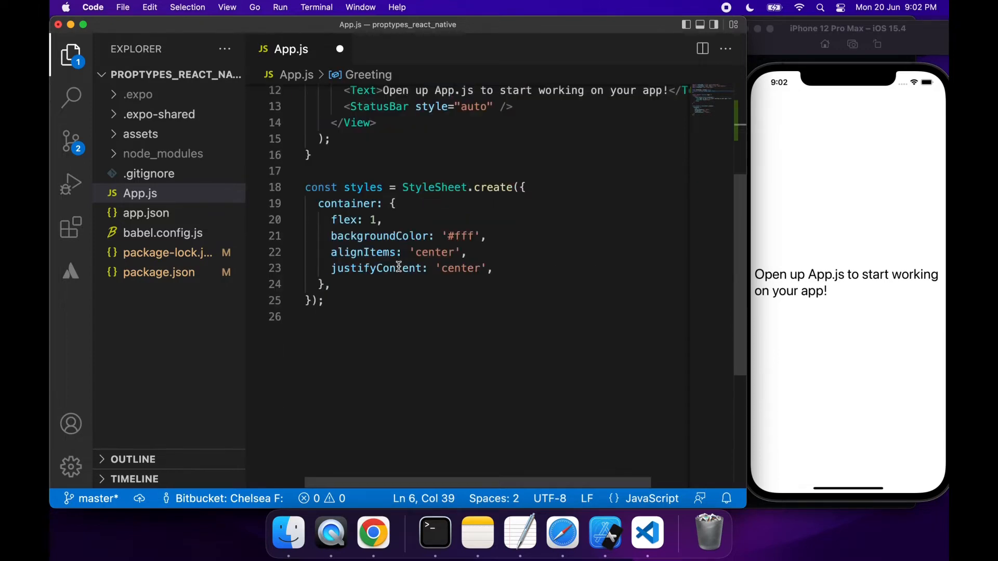
pyautogui.scroll(3)
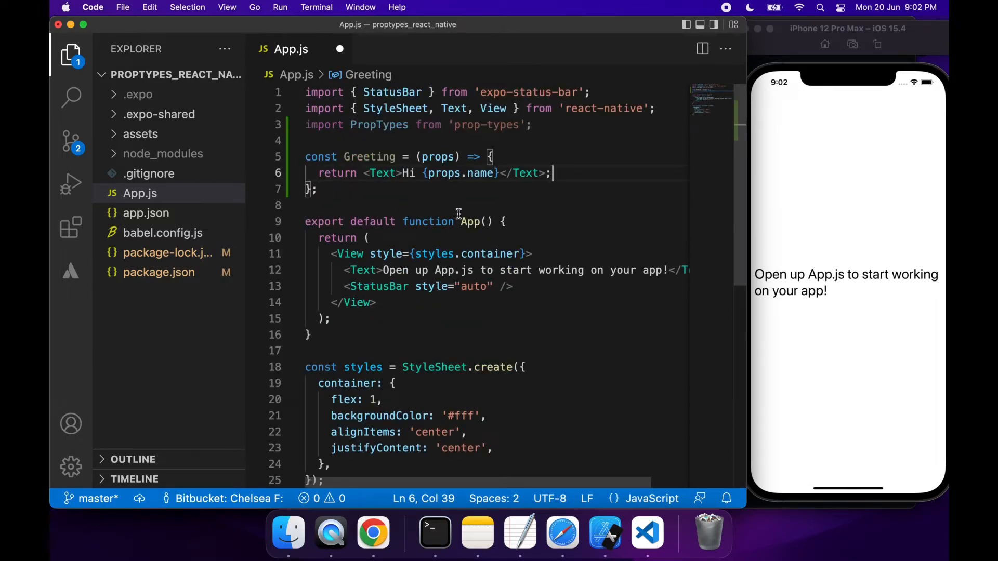
# Step: Insert <Greeting /> inside App's View and save so the simulator shows Hi
pyautogui.click(532, 254)
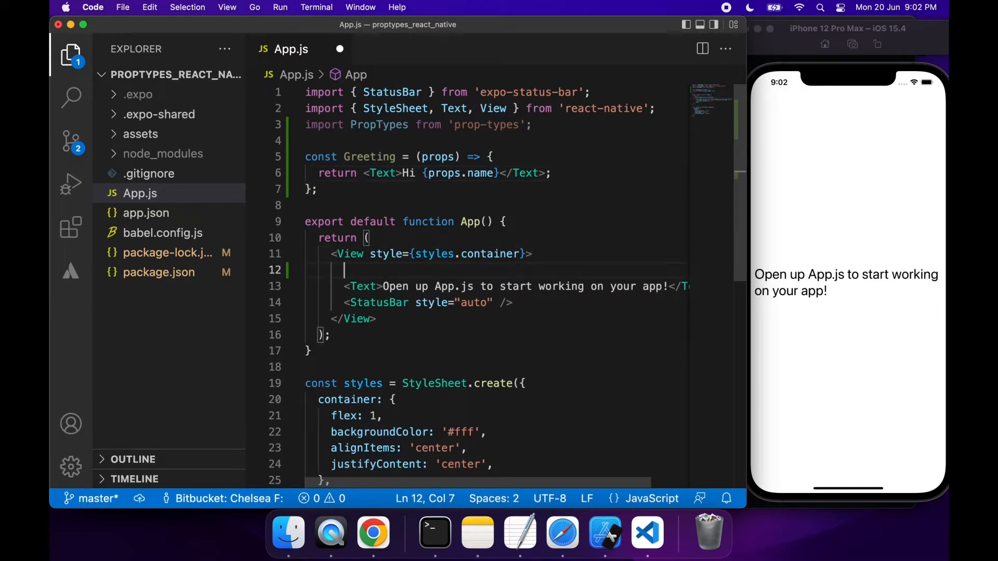
pyautogui.write('<Greeting')
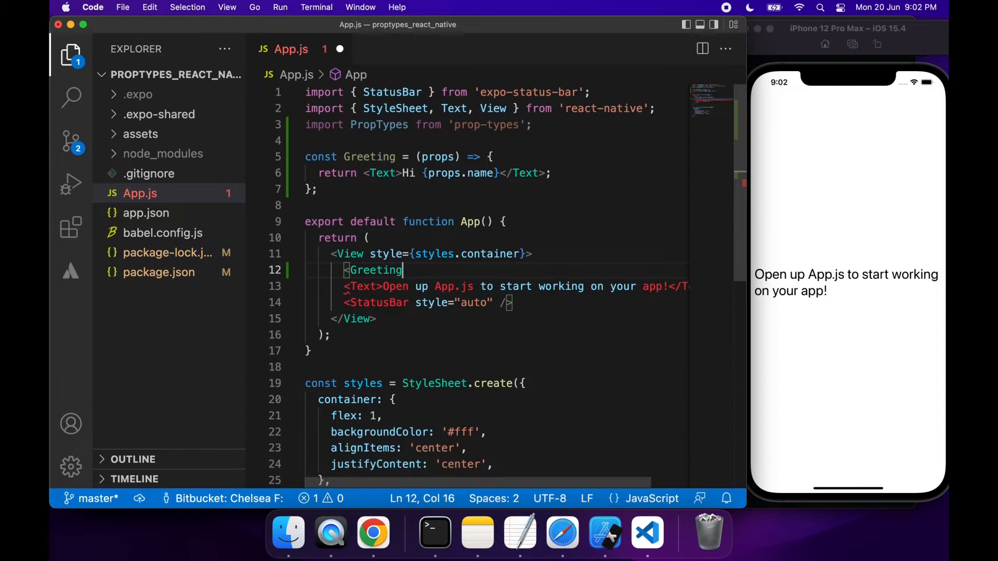
pyautogui.write('/>')
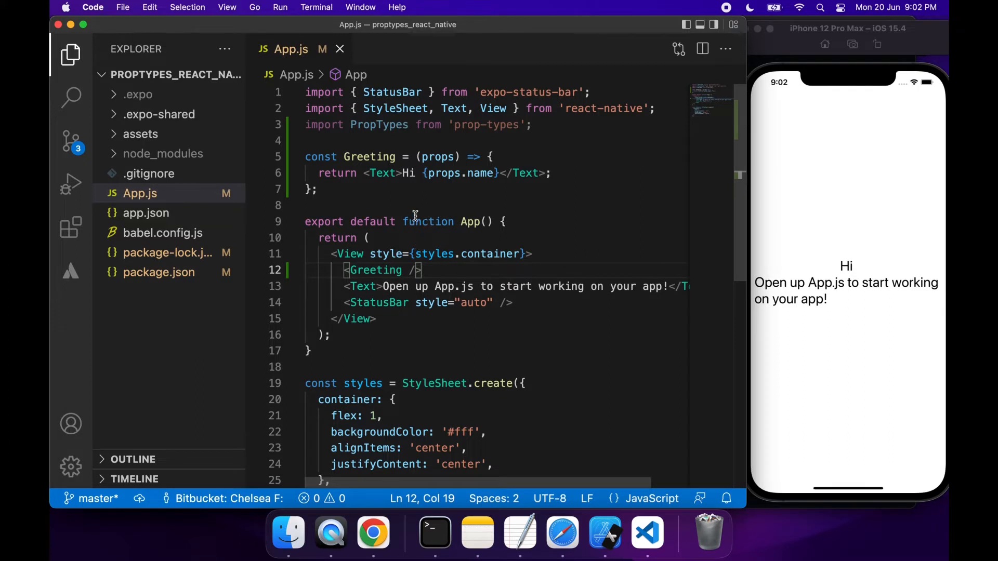
pyautogui.press('enter')
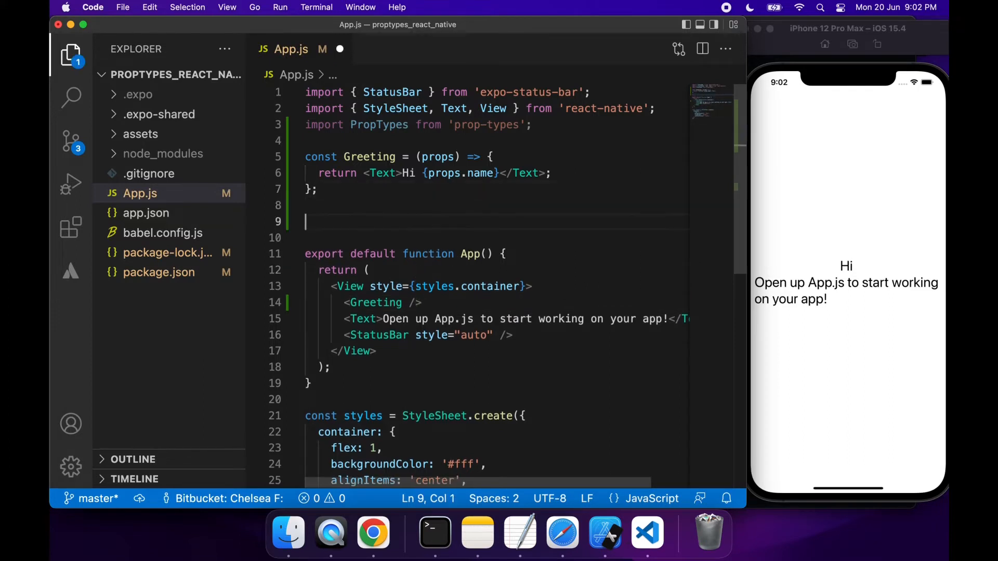
# Step: Write Greeting.propTypes = { name: PropTypes.number }; after the component
pyautogui.write('Greeting')
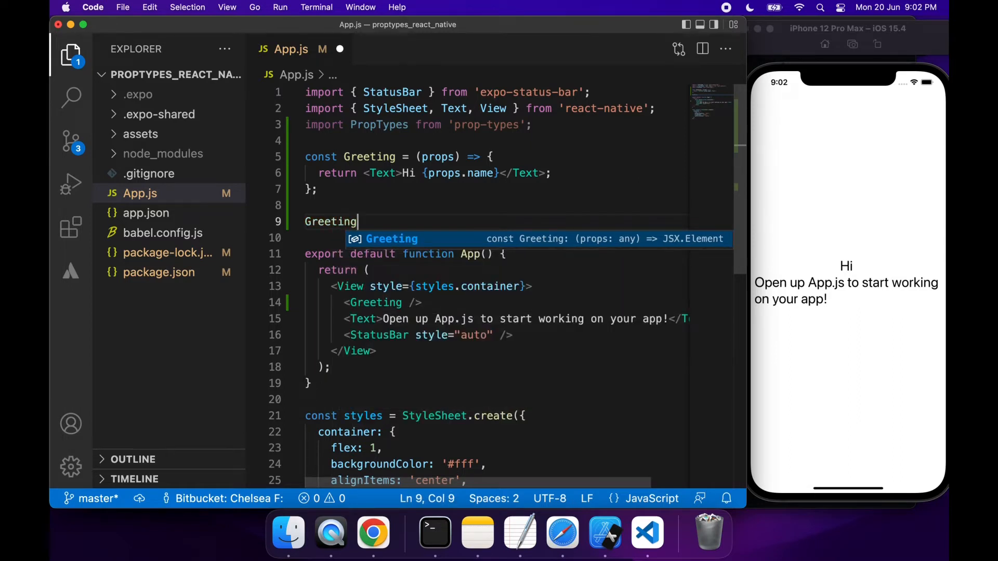
pyautogui.write('.propTy')
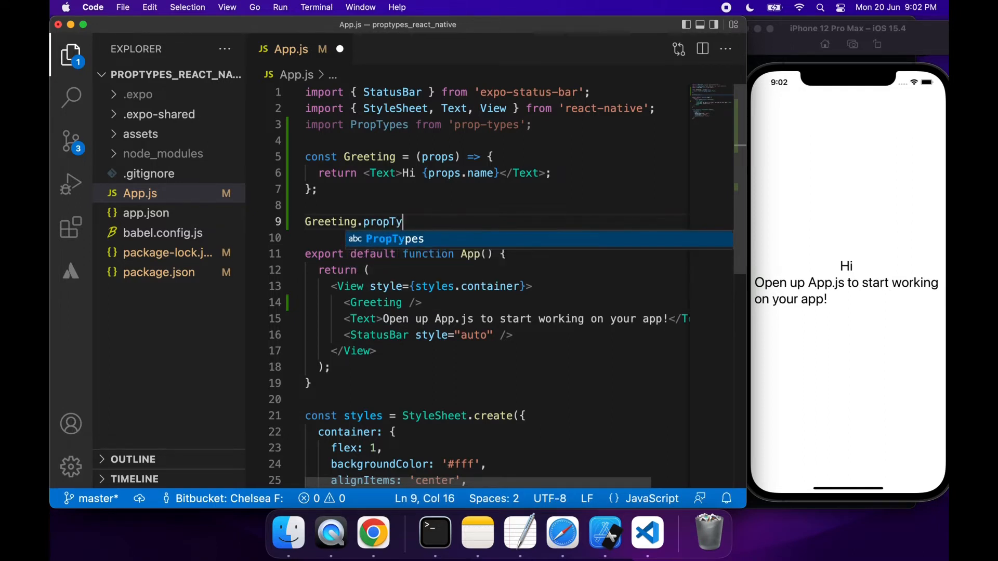
pyautogui.write('pes')
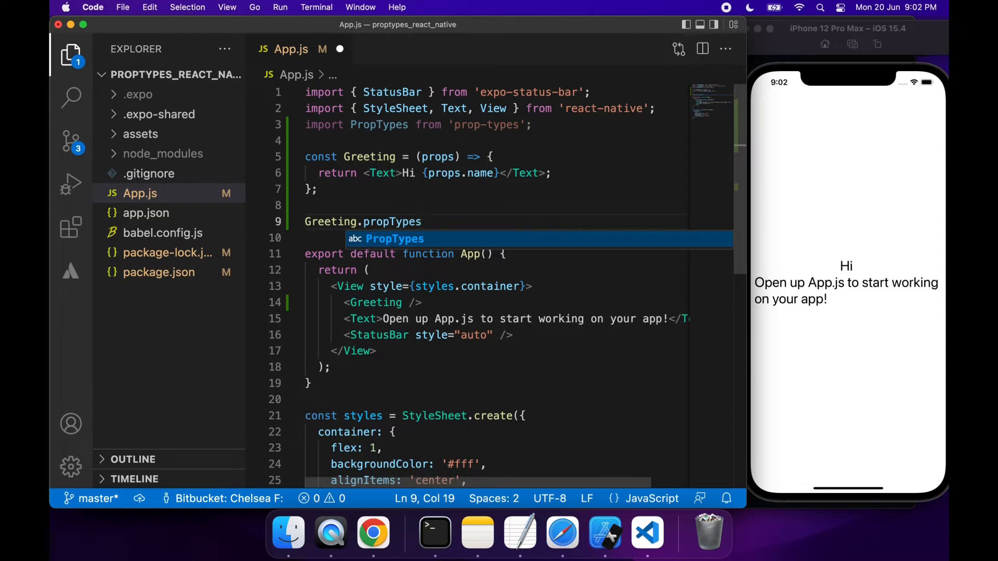
pyautogui.write('= {}')
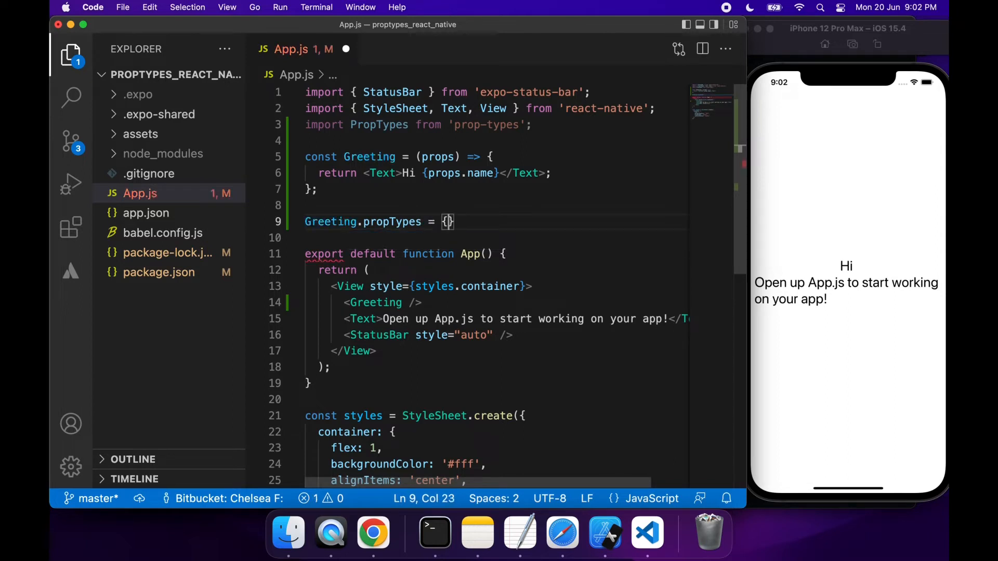
pyautogui.write('name')
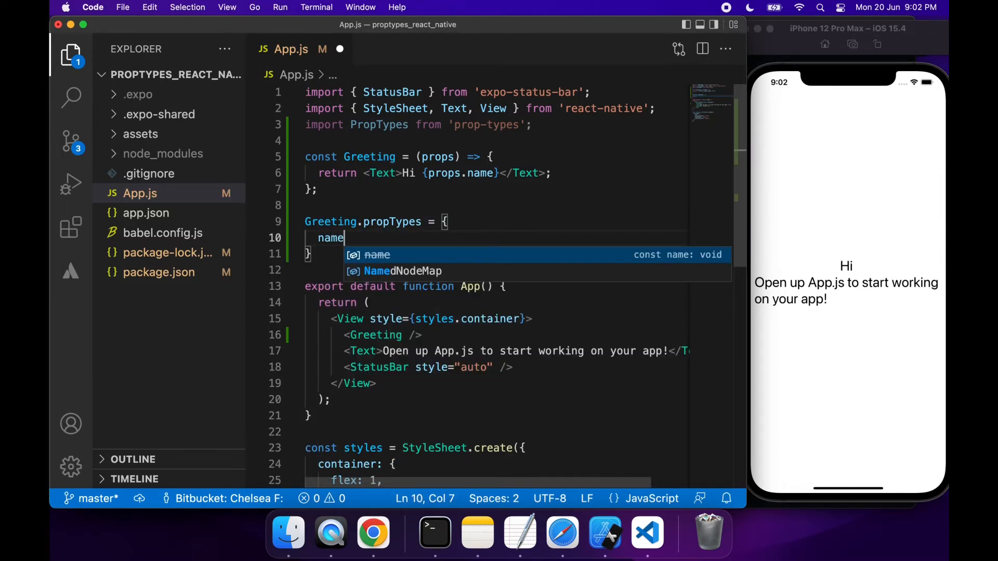
pyautogui.write(': Prope')
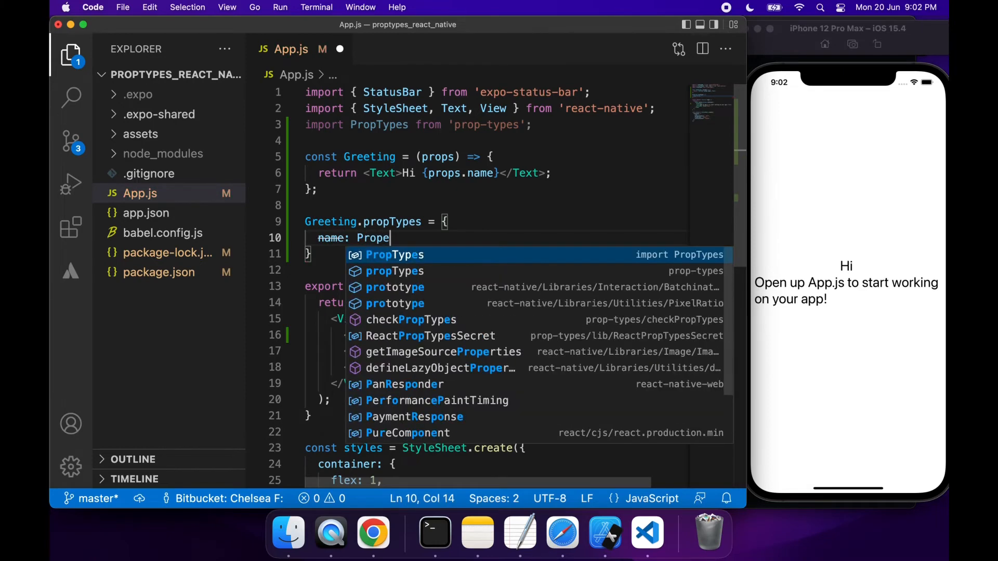
pyautogui.write('PropTypes.s')
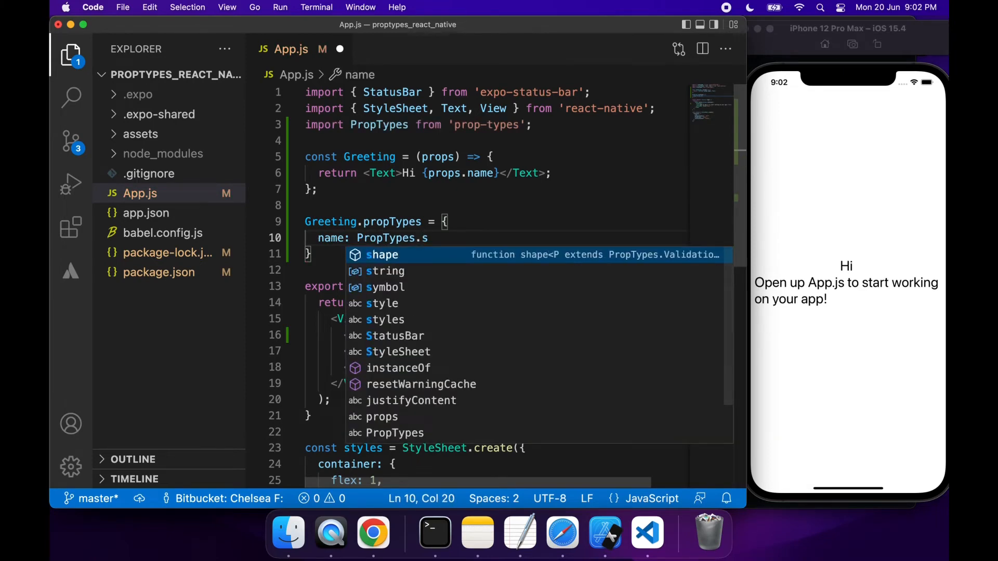
pyautogui.write('number')
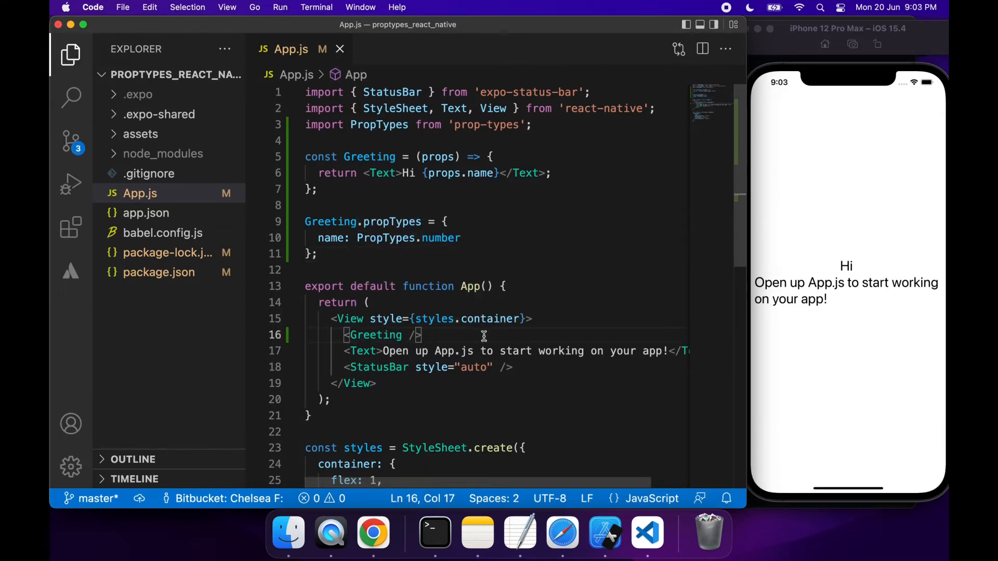
# Step: Test with name="World", switch the validator to PropTypes.string, then remove the name attribute
pyautogui.write('name=""')
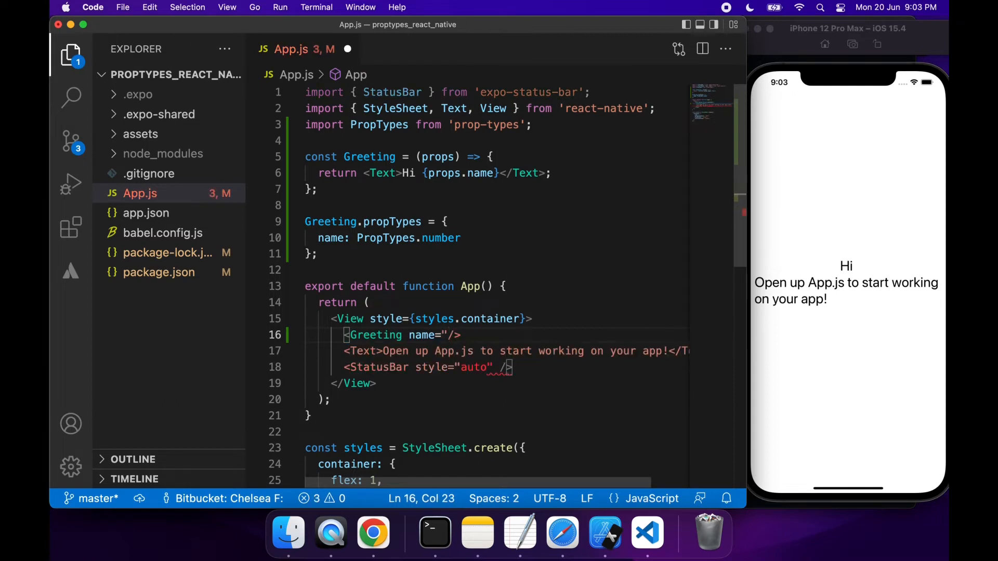
pyautogui.write('World"')
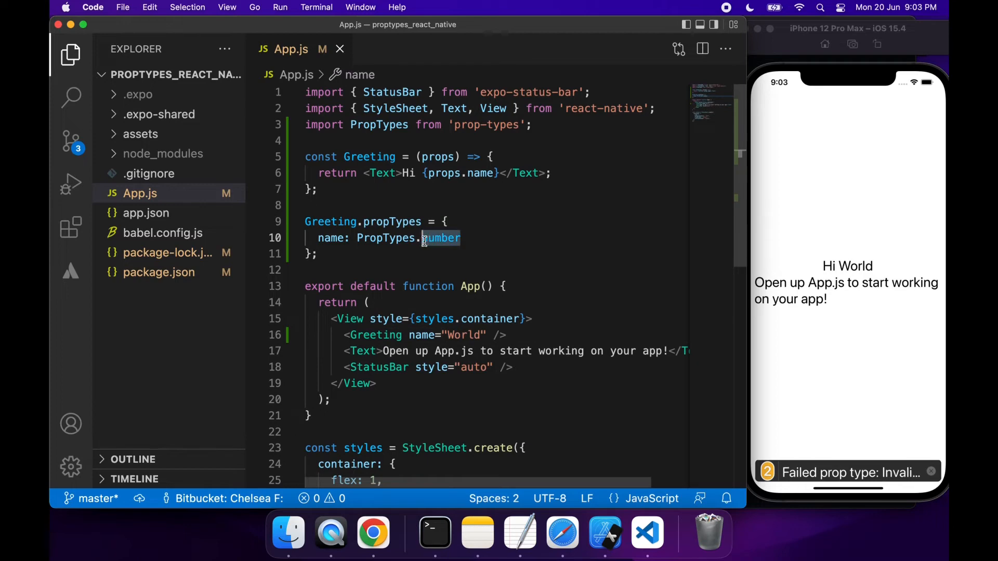
pyautogui.write('string')
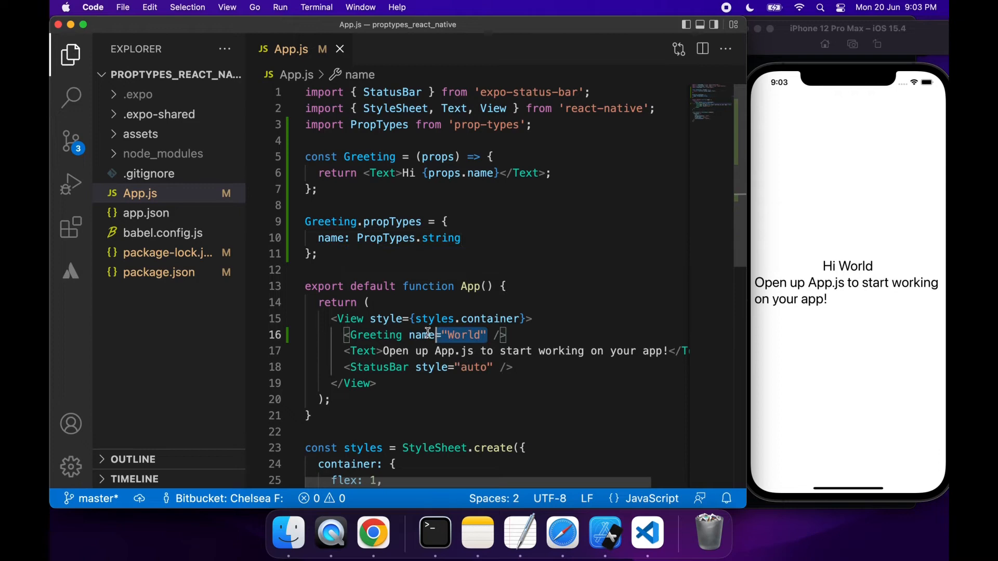
pyautogui.press('Backspace')
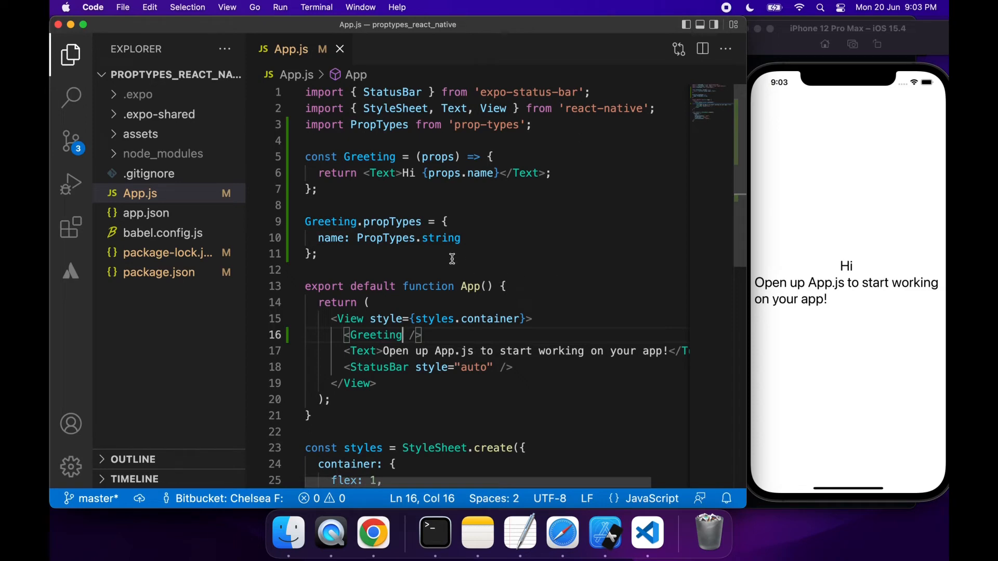
pyautogui.click(354, 253)
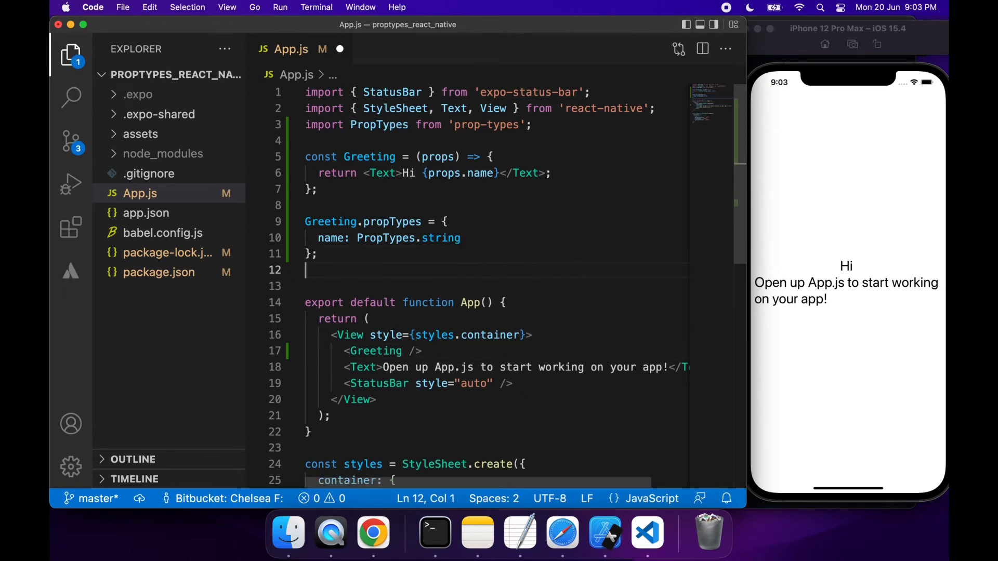
# Step: Write Greeting.defaultProps = { name: "World" }; below the propTypes block and save
pyautogui.write('Greeting.default')
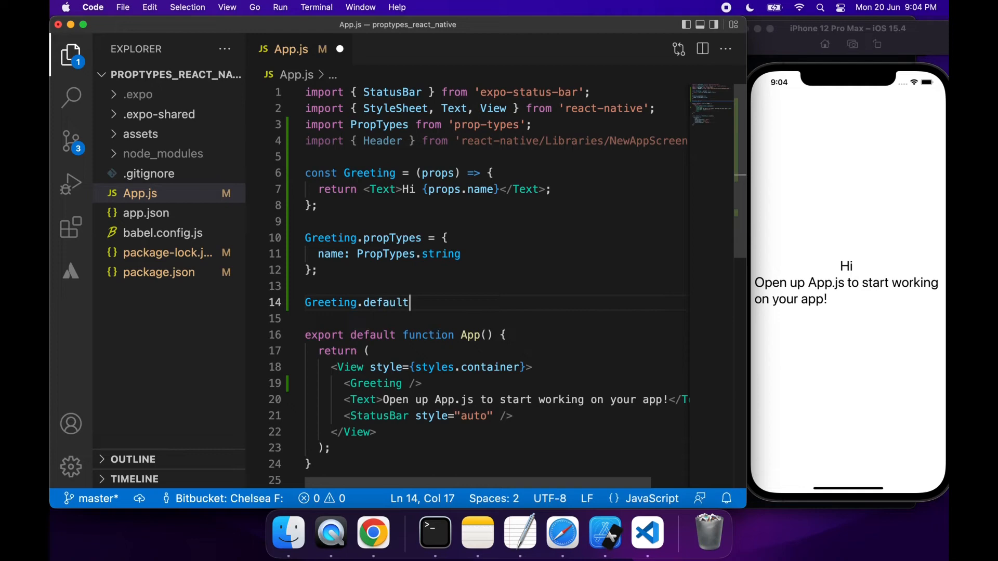
pyautogui.write('Props =')
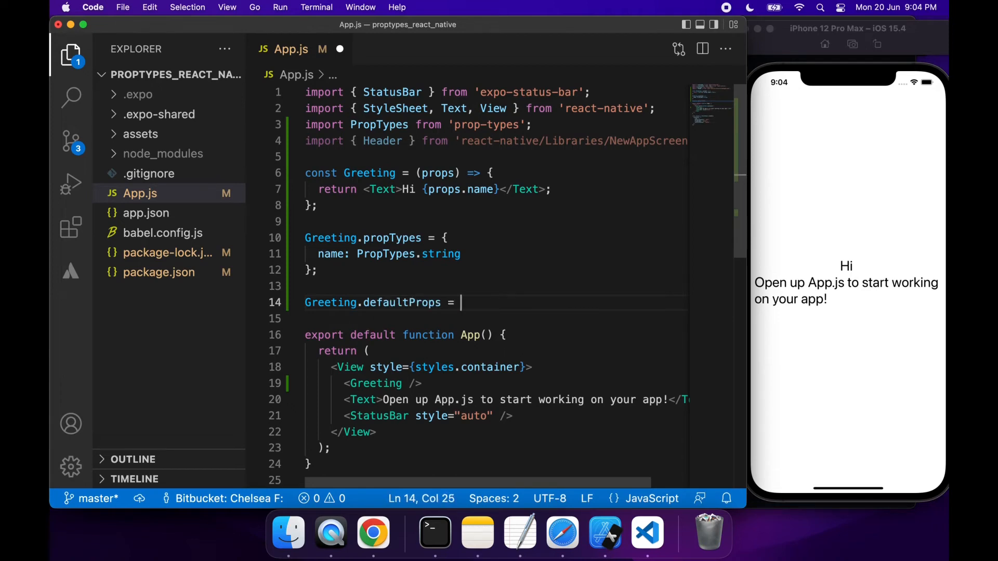
pyautogui.write('{')
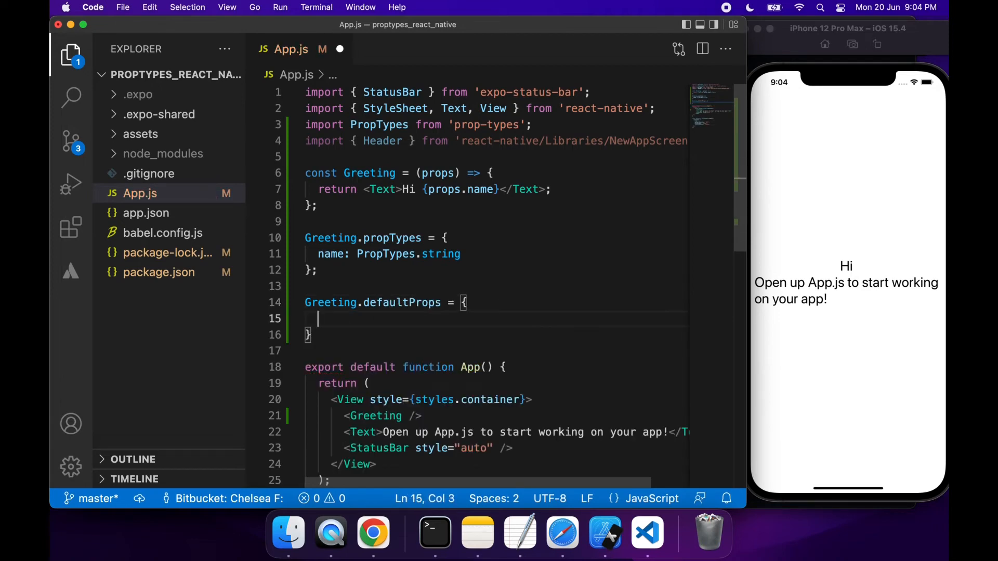
pyautogui.write('name: "')
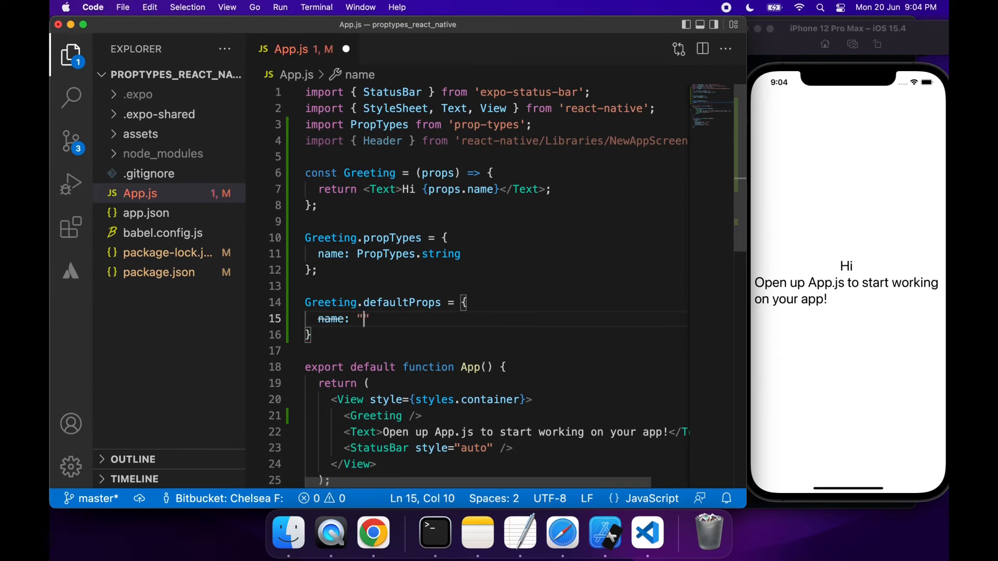
pyautogui.write('World')
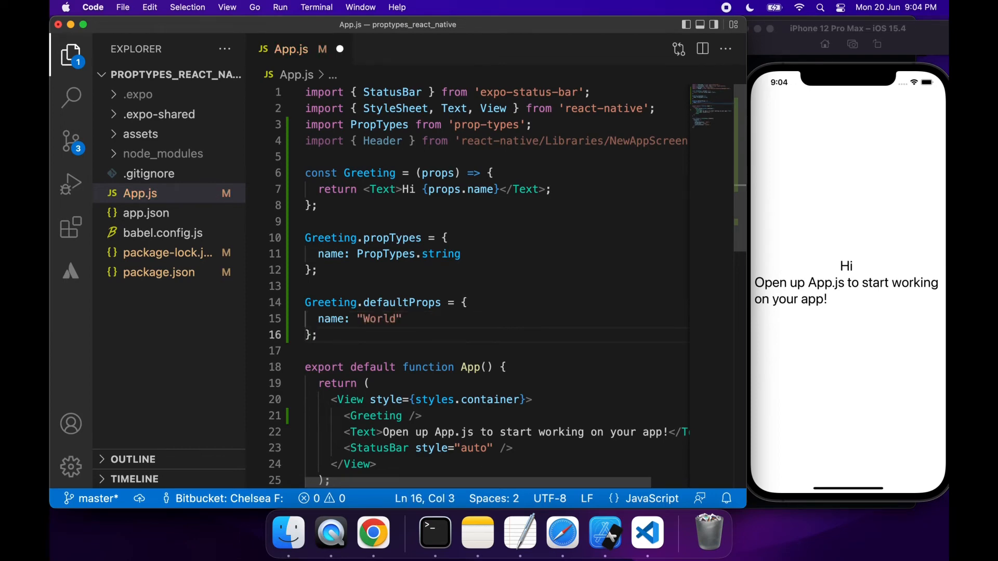
pyautogui.moveTo(331, 302)
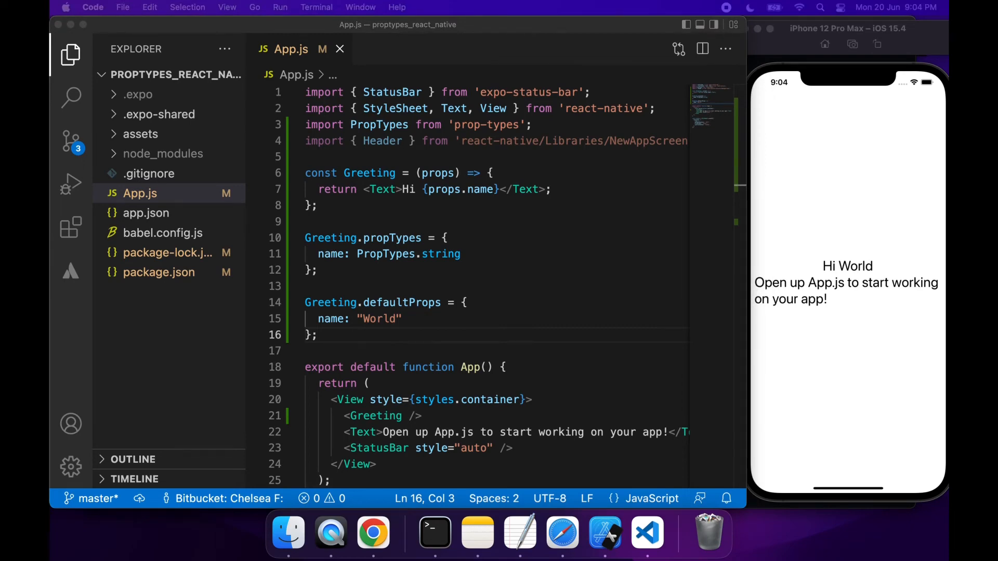
# Step: Give <Greeting /> name="YouTube", delete the defaultProps block, and save
pyautogui.write('name="')
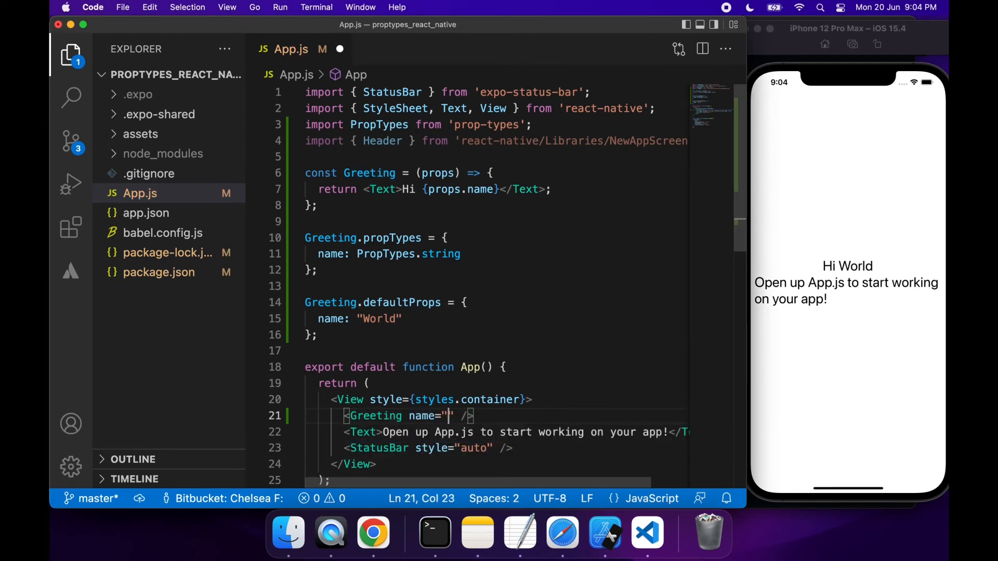
pyautogui.write('YouTube')
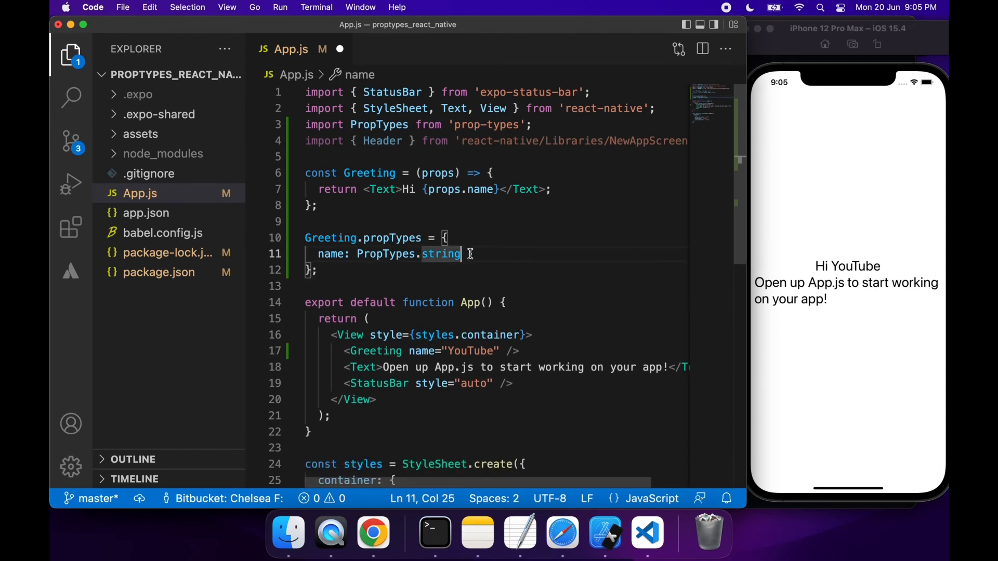
# Step: Mark name as PropTypes.string.isRequired, inspect the failed prop type warning, and begin re-adding name
pyautogui.write('.isRequired')
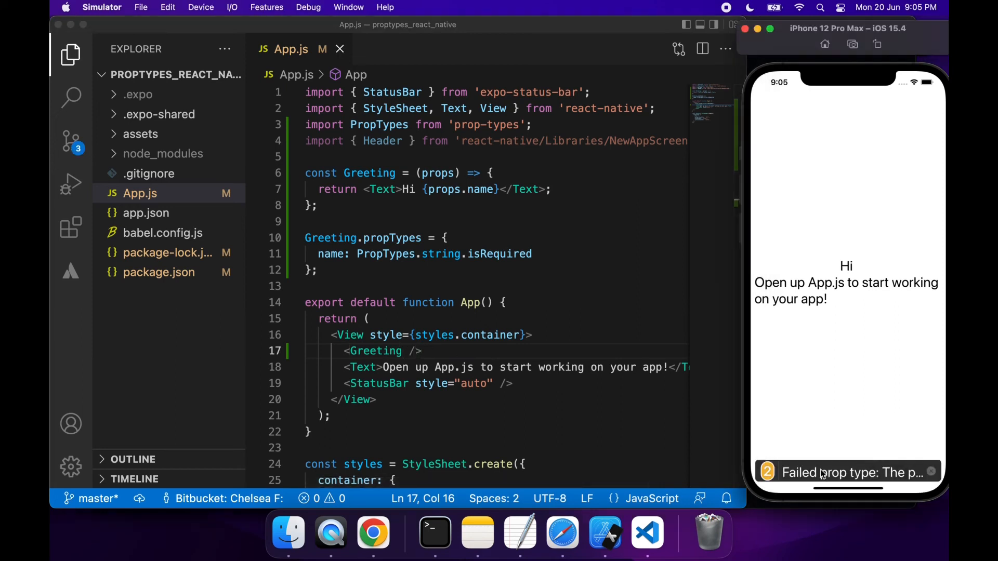
pyautogui.click(846, 472)
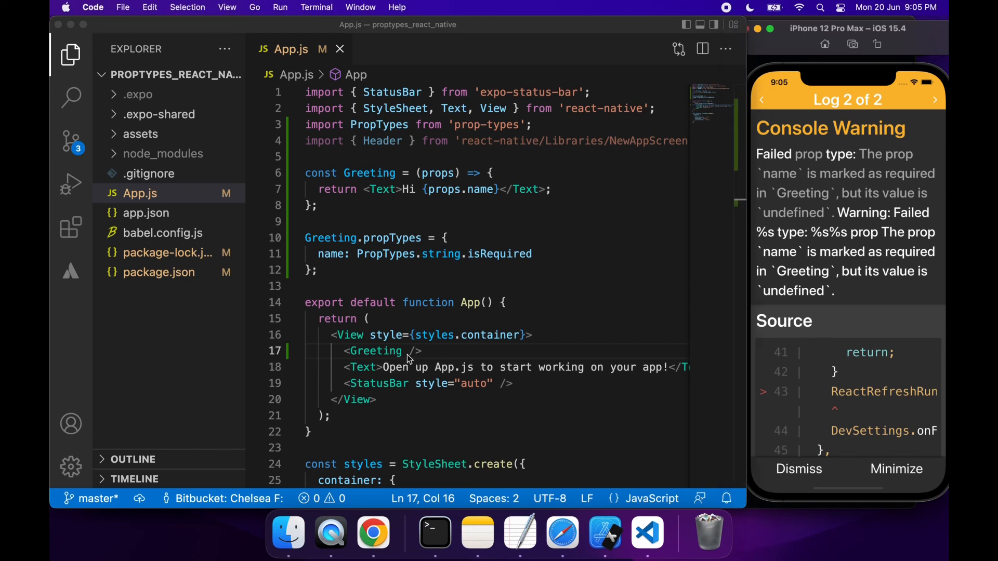
pyautogui.write('name')
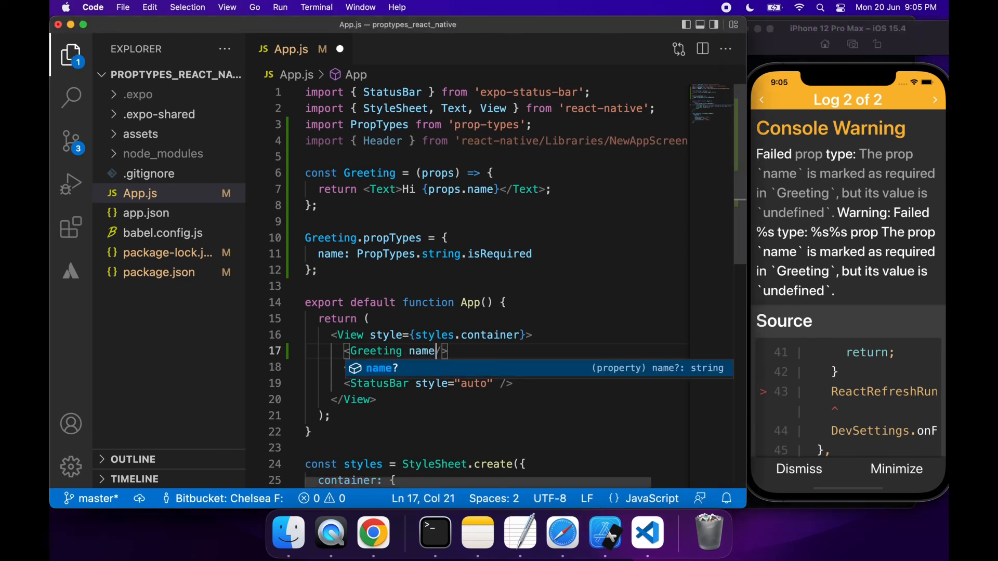